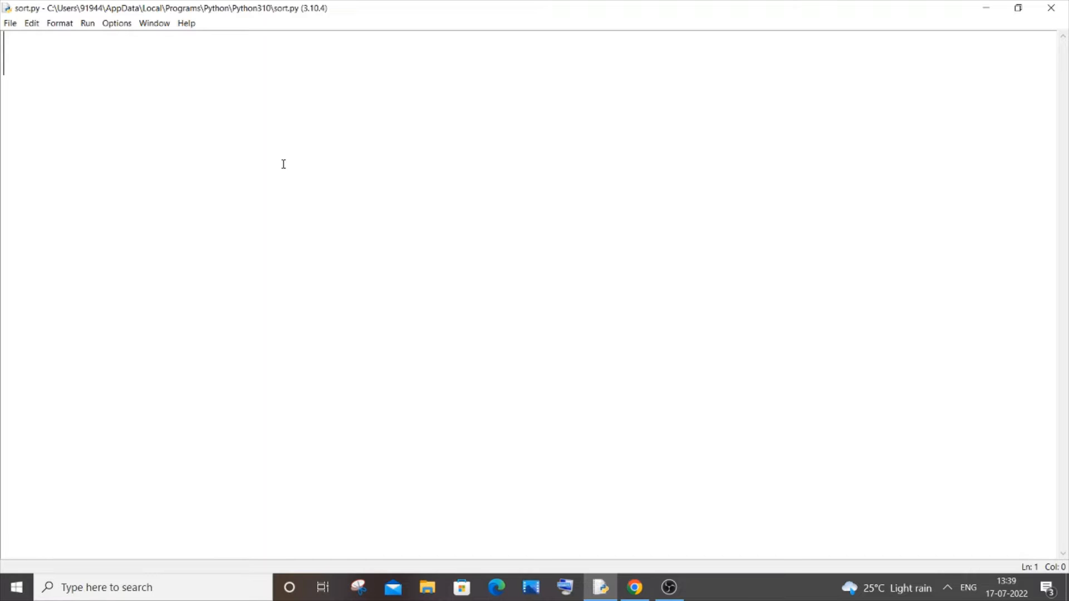
Write a while(1): loop in sort.py whose indented body is print("loop")
type("while")
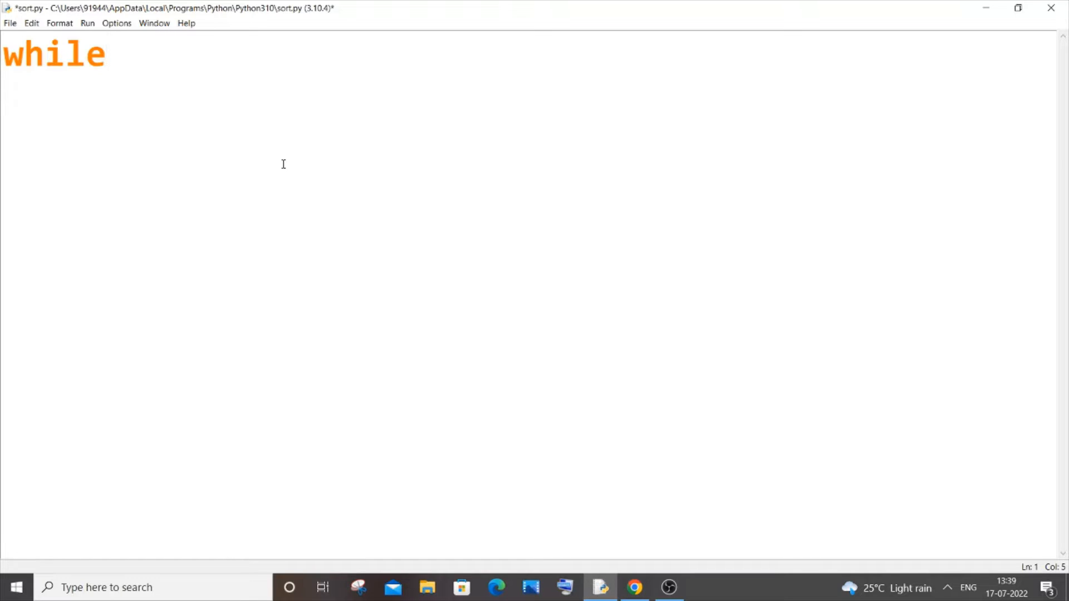
type("(")
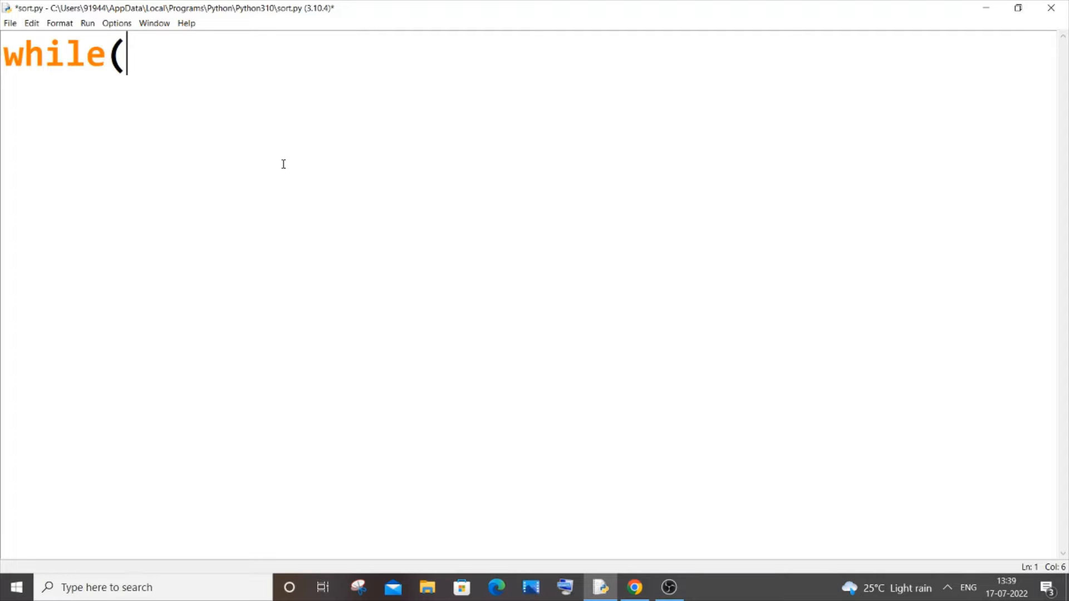
type("1):")
type("pri")
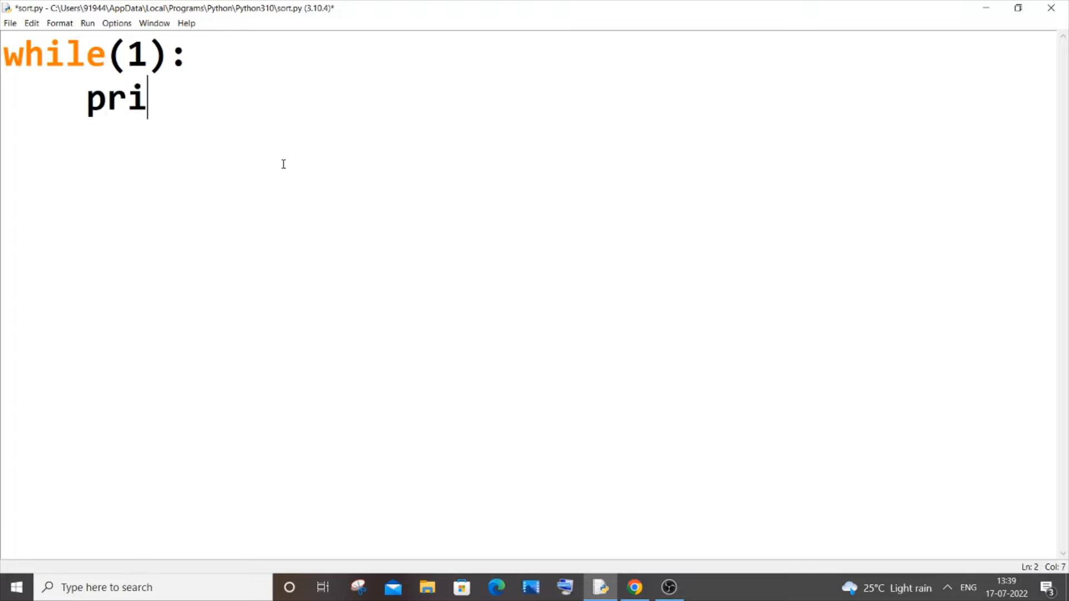
type("nt(\"loo")
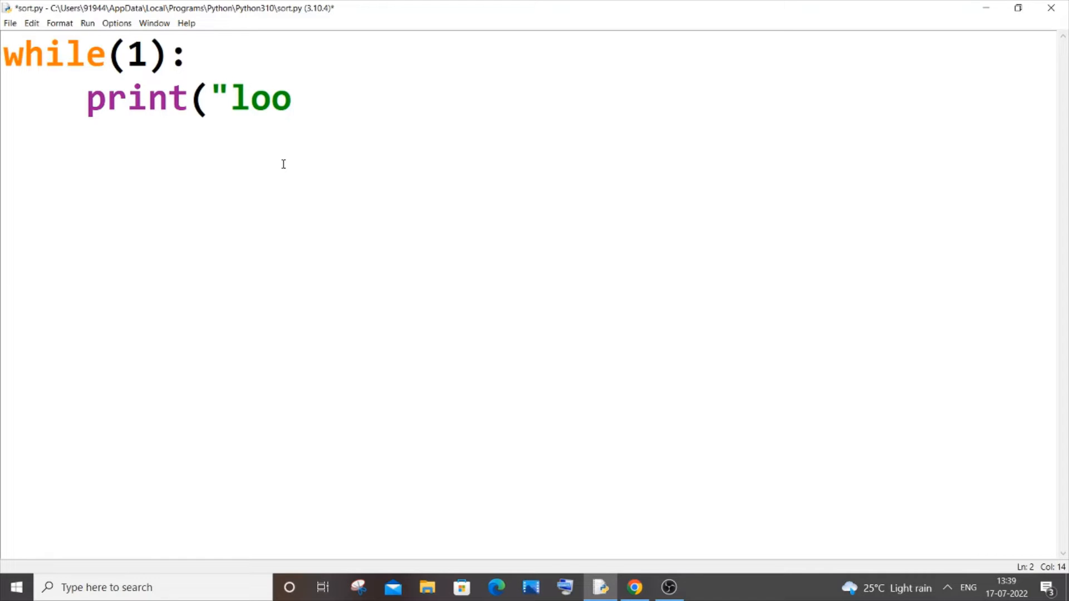
type("p\")")
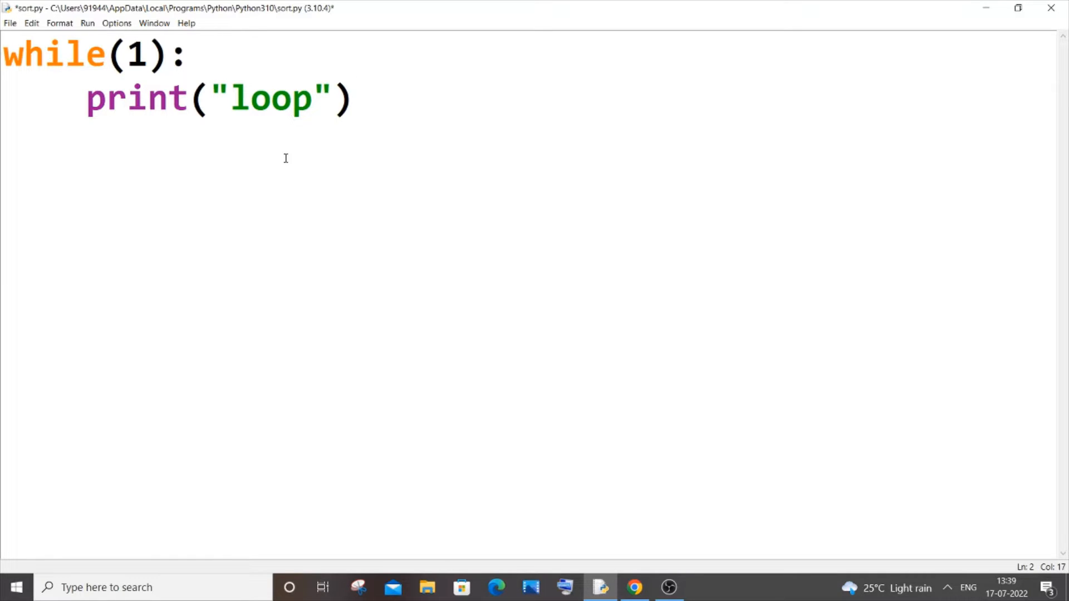
left_click(351, 99)
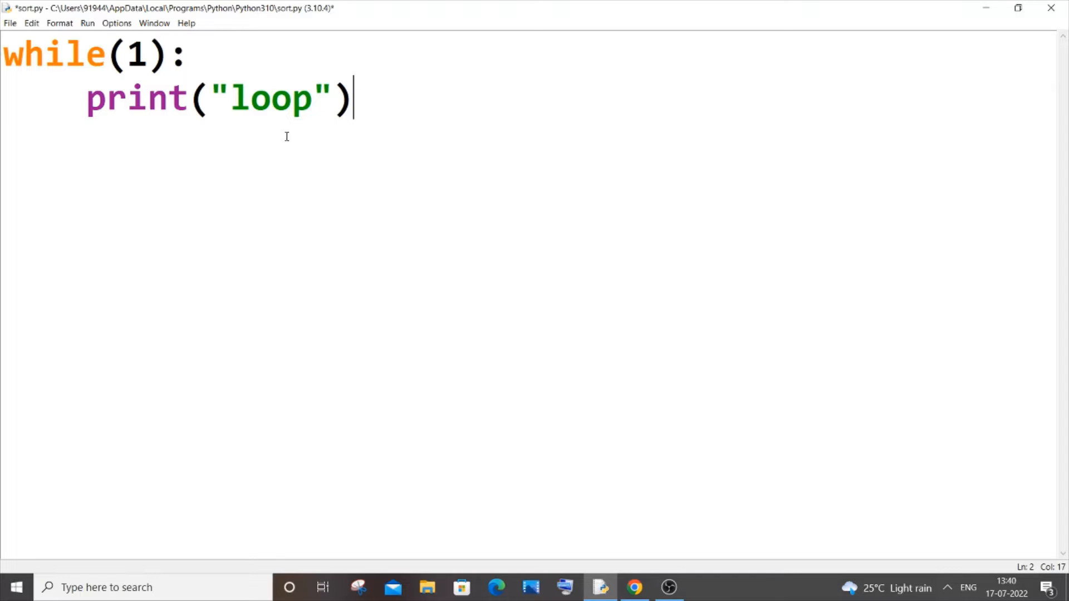
Highlight the 1 in the while(1) condition and save sort.py
double_click(135, 54)
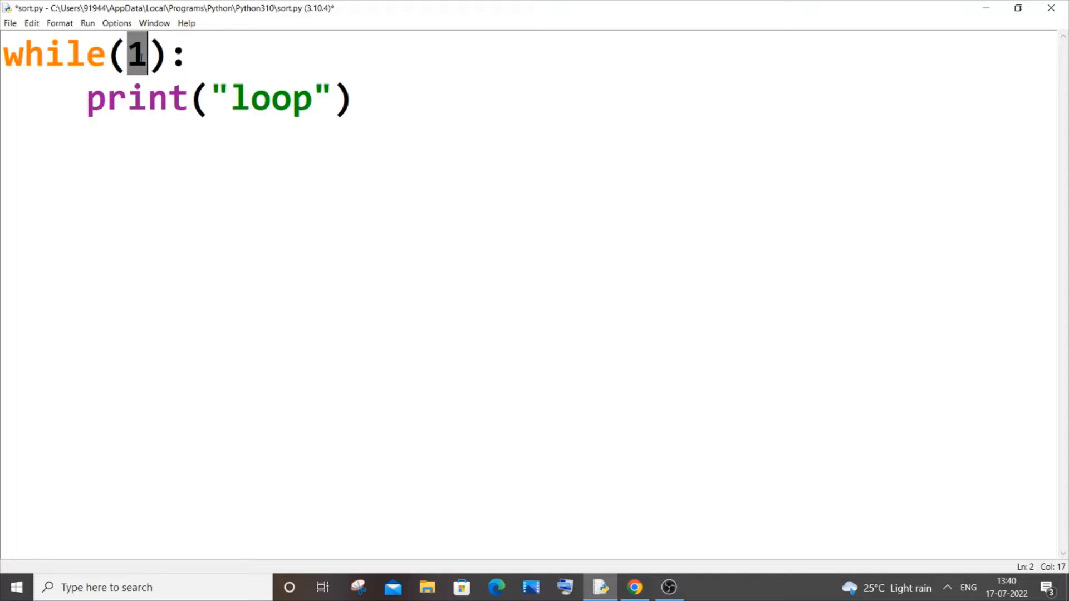
left_click(191, 54)
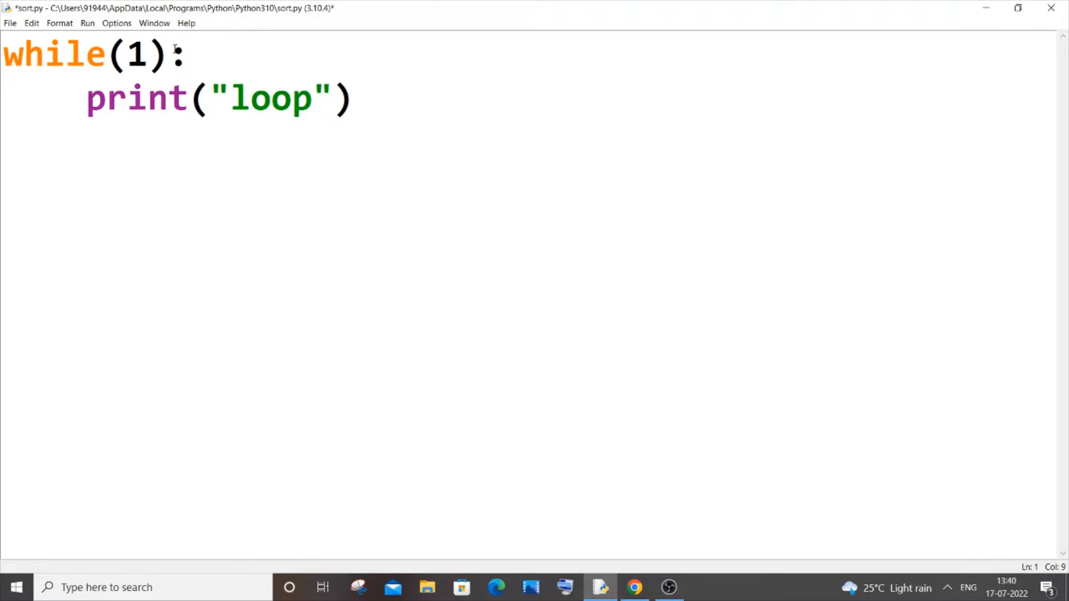
left_click(126, 55)
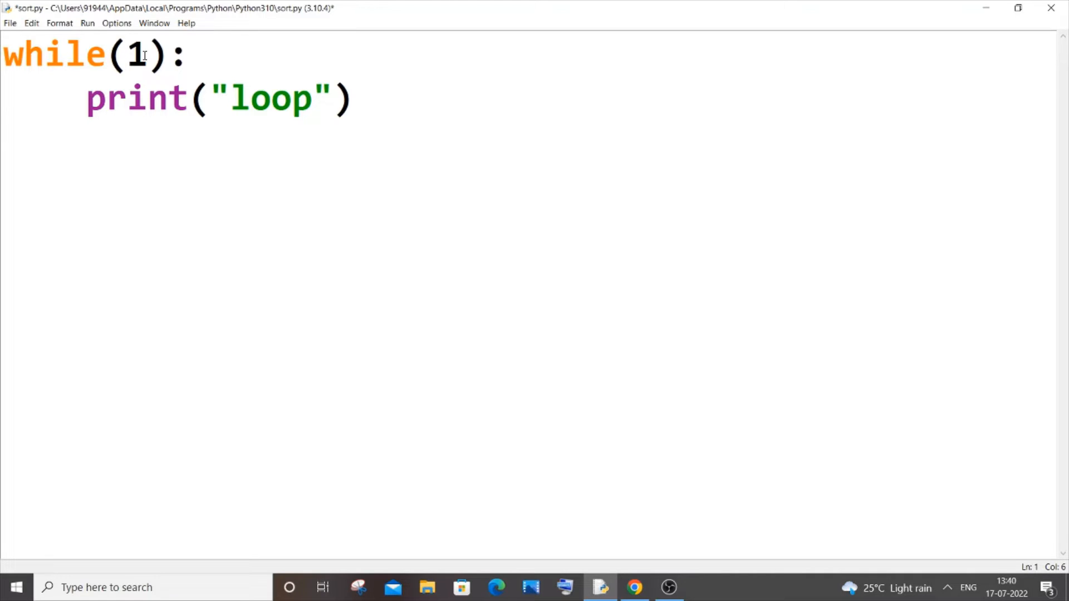
key("ctrl+a")
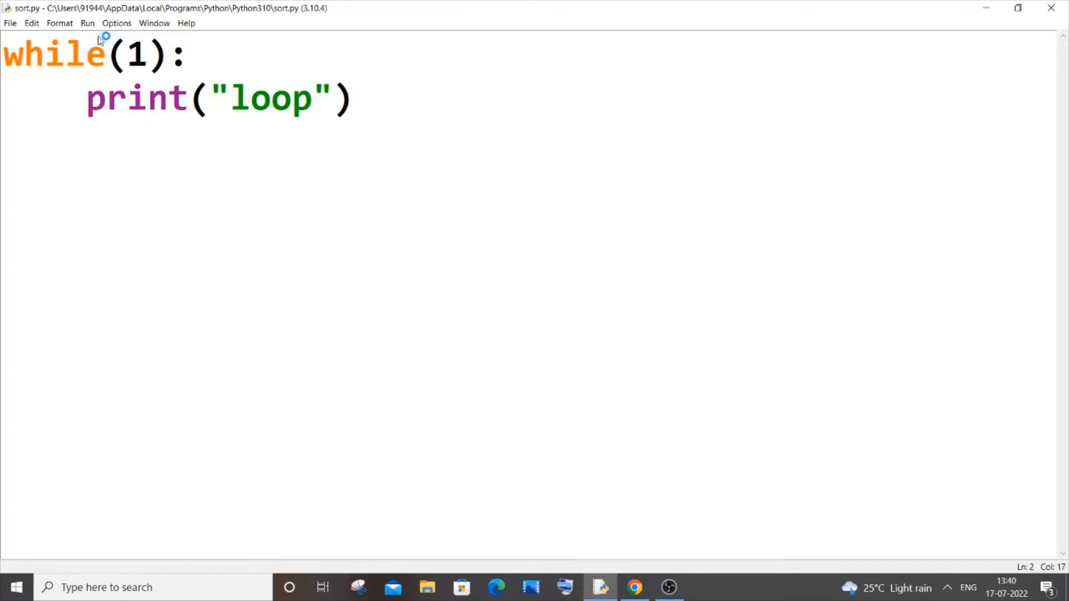
mouse_move(338, 123)
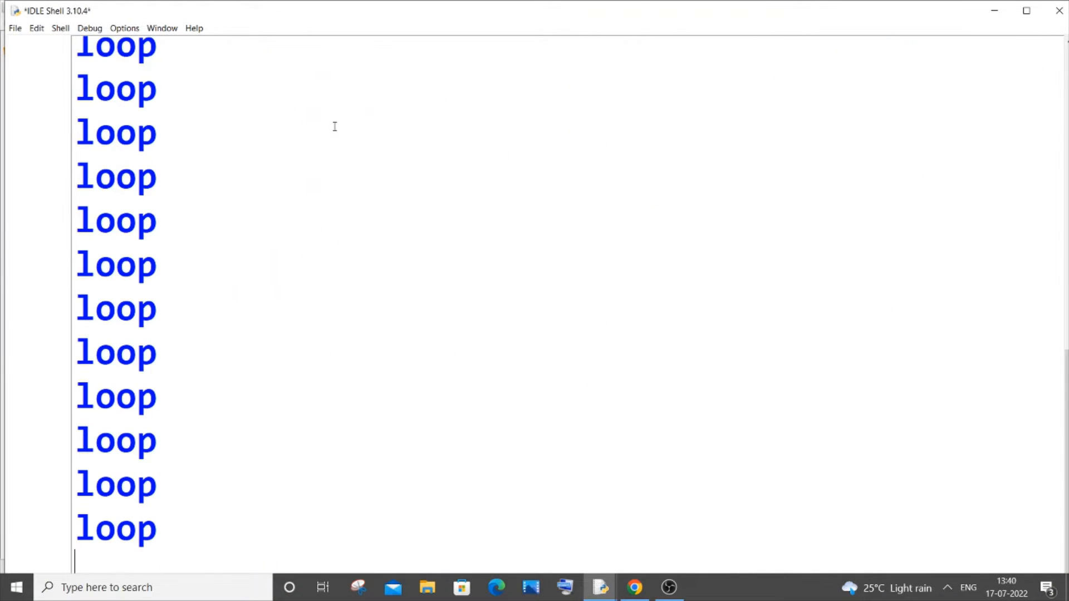
mouse_move(328, 134)
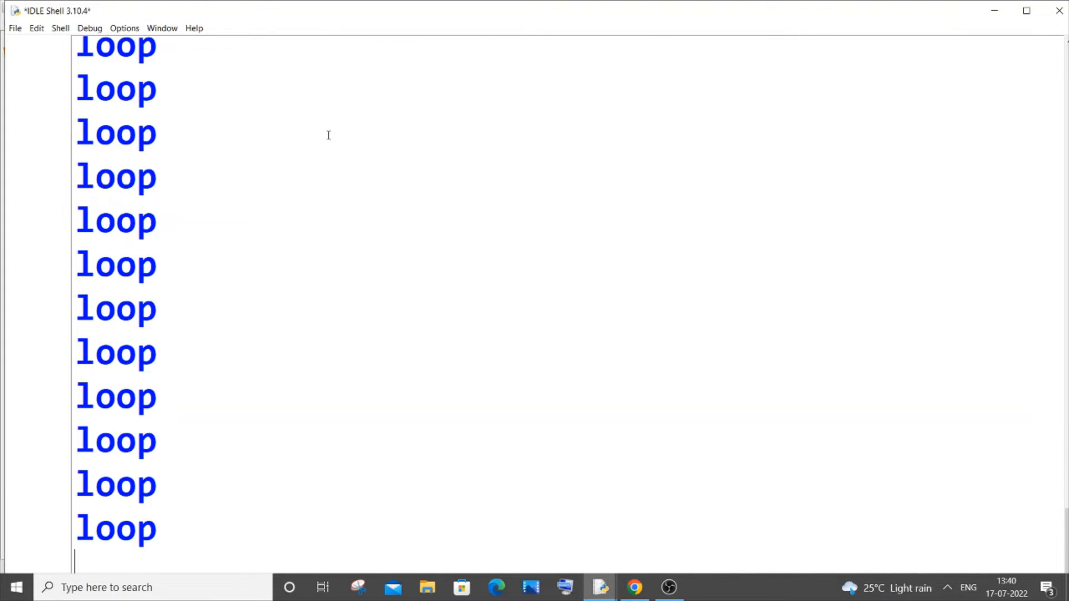
Scroll the shell's endless 'loop' output and interrupt it with Ctrl+C
scroll("down", 3)
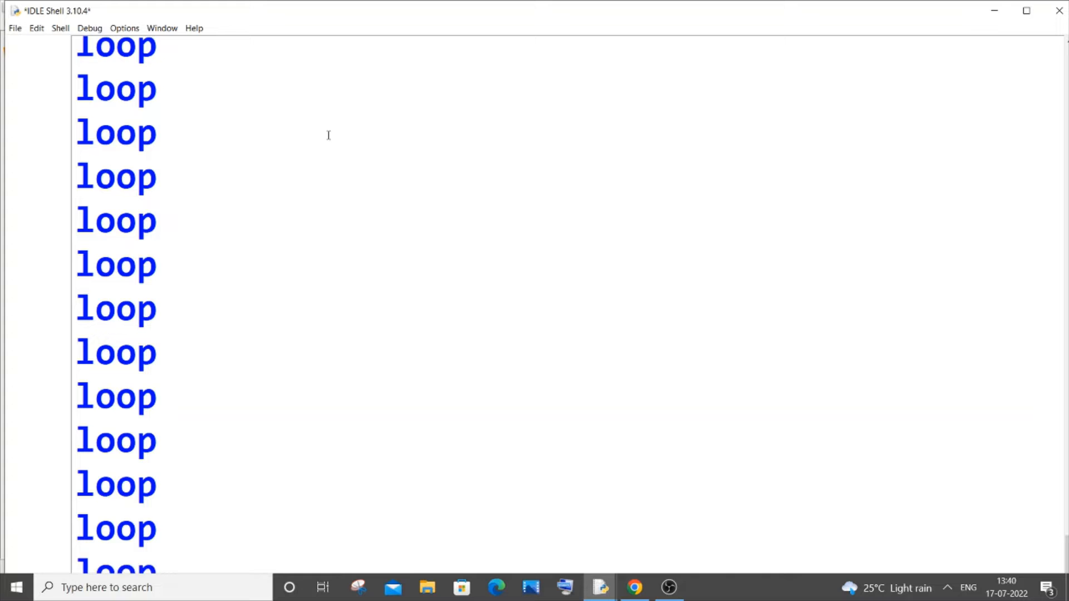
key("ctrl+c")
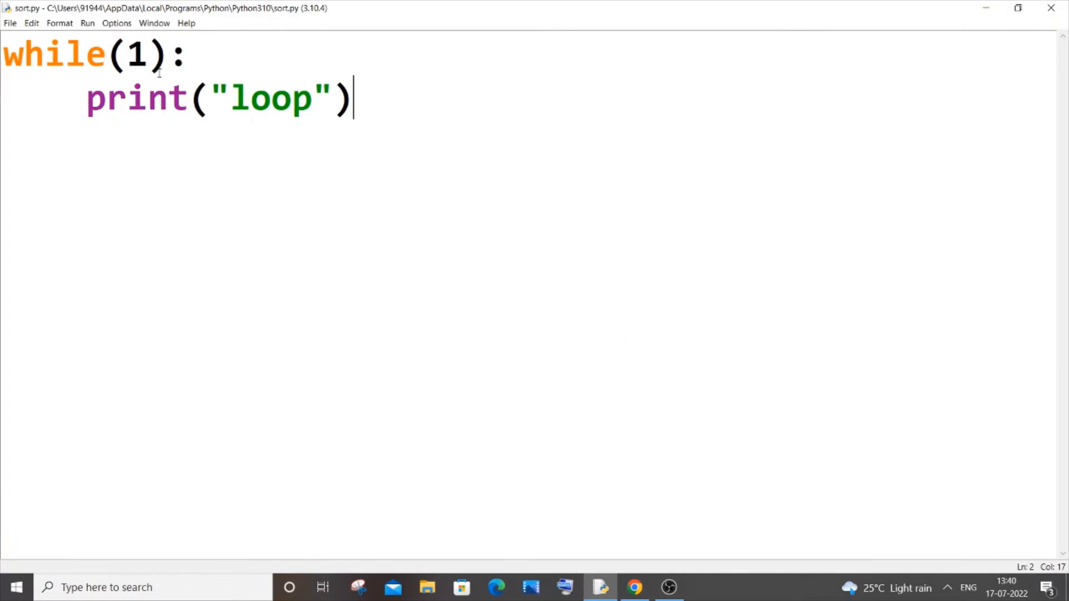
Change the loop condition from while(1) to while(True)
key("Backspace")
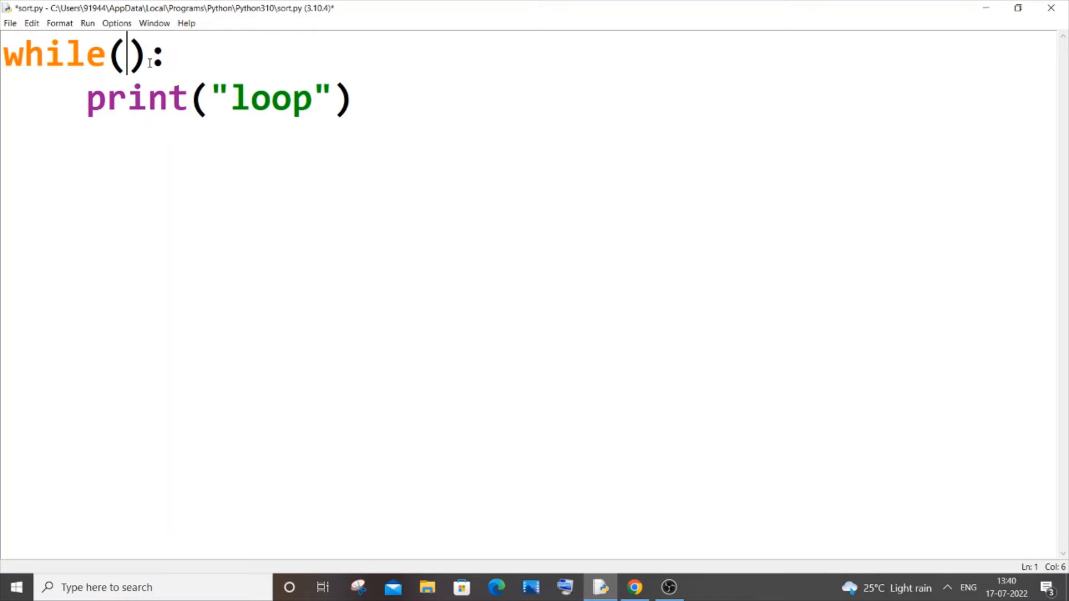
type("Tr")
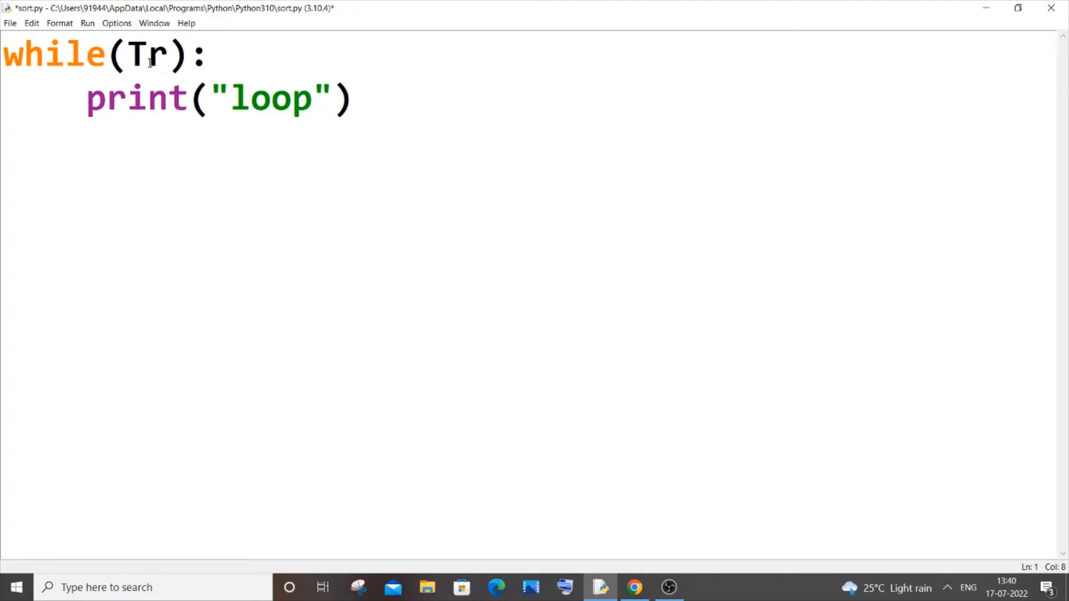
type("ue")
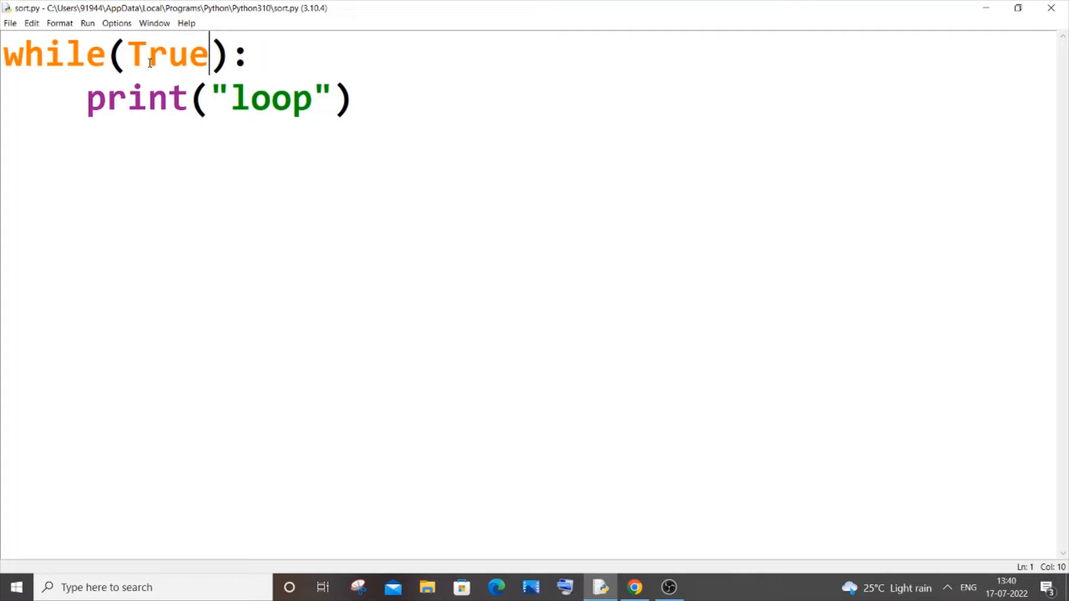
Run the updated module and interrupt the repeated 'loop' output
left_click(88, 22)
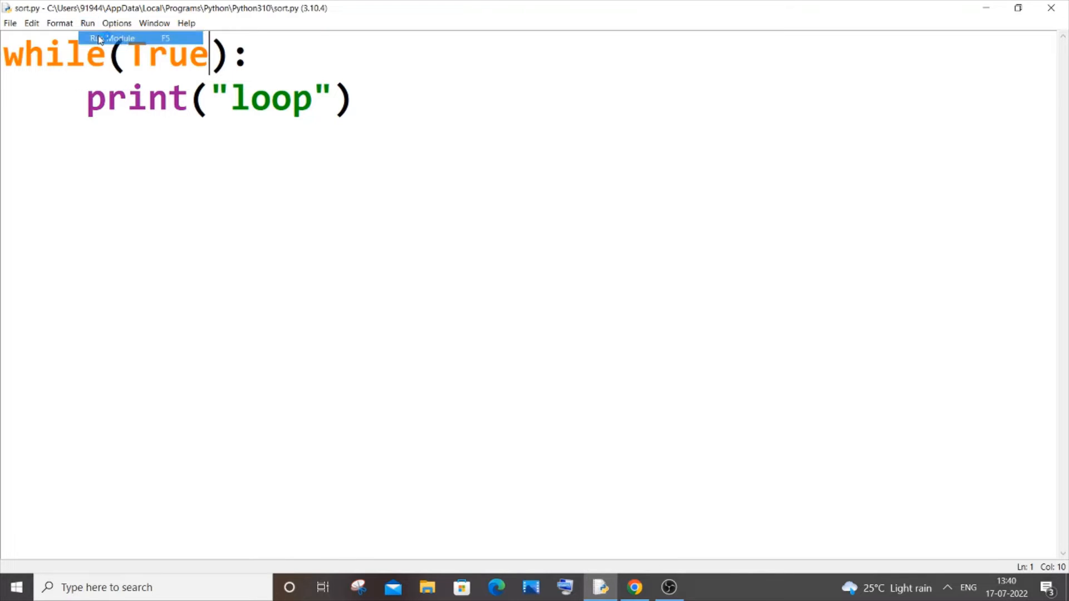
left_click(113, 38)
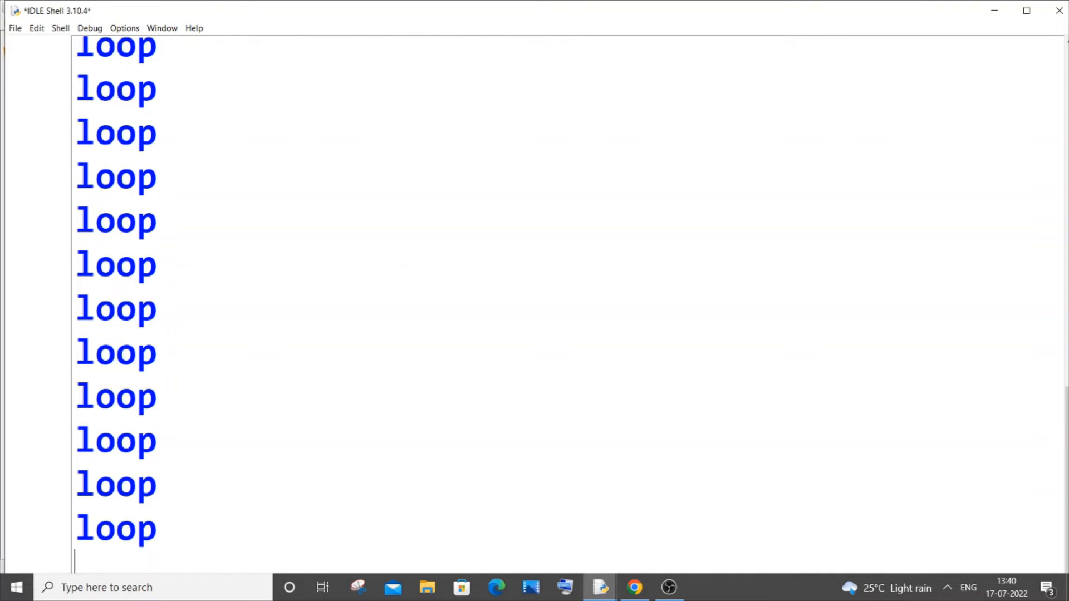
key("ctrl+c")
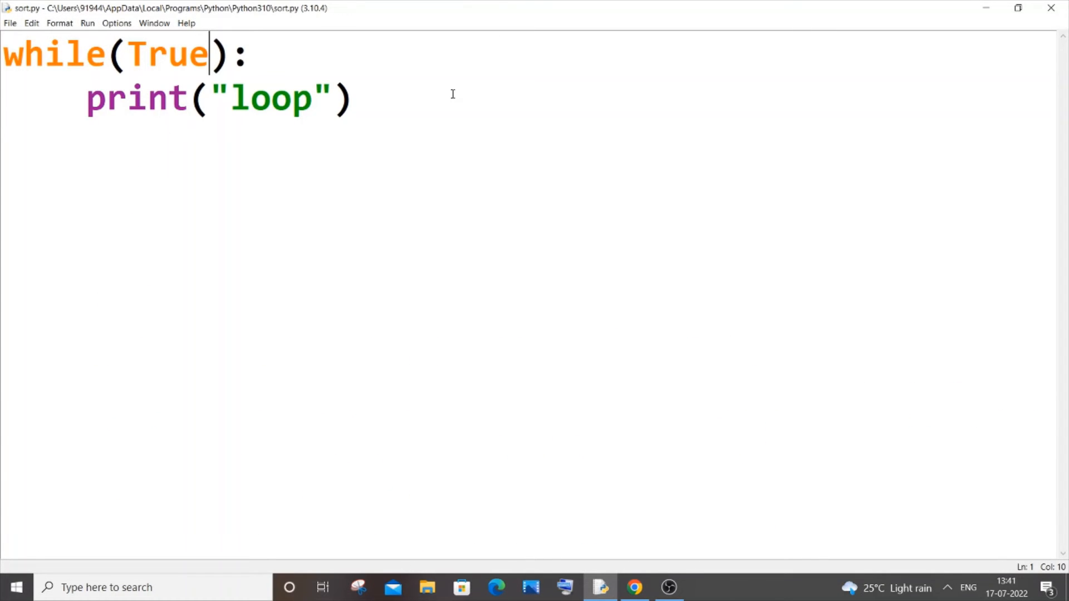
mouse_move(316, 103)
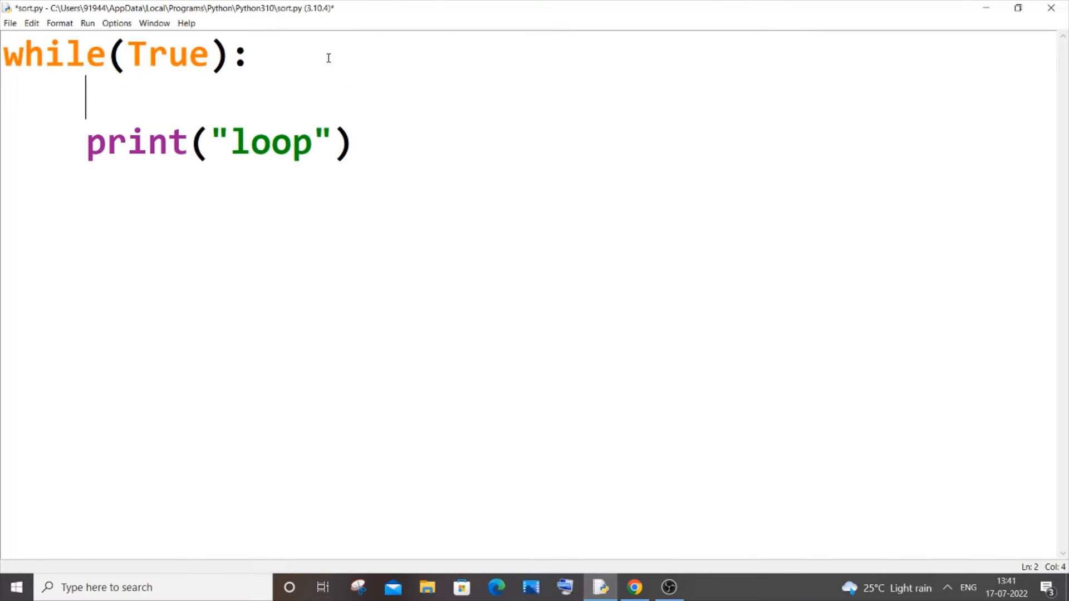
Type n=int(input("enter a number : ") as the loop body's input line
type("n=int")
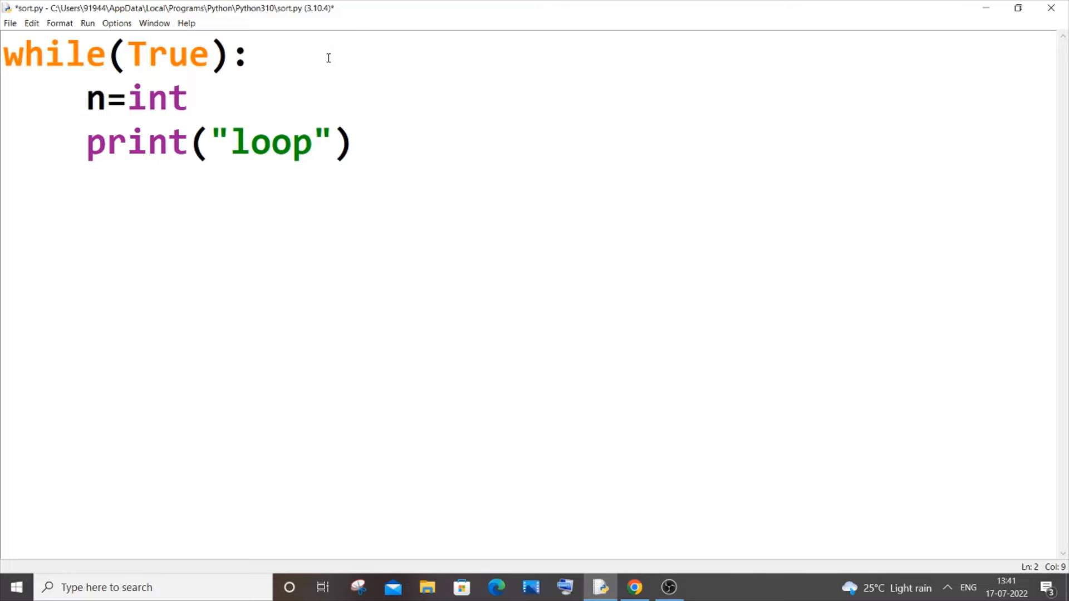
type("(input")
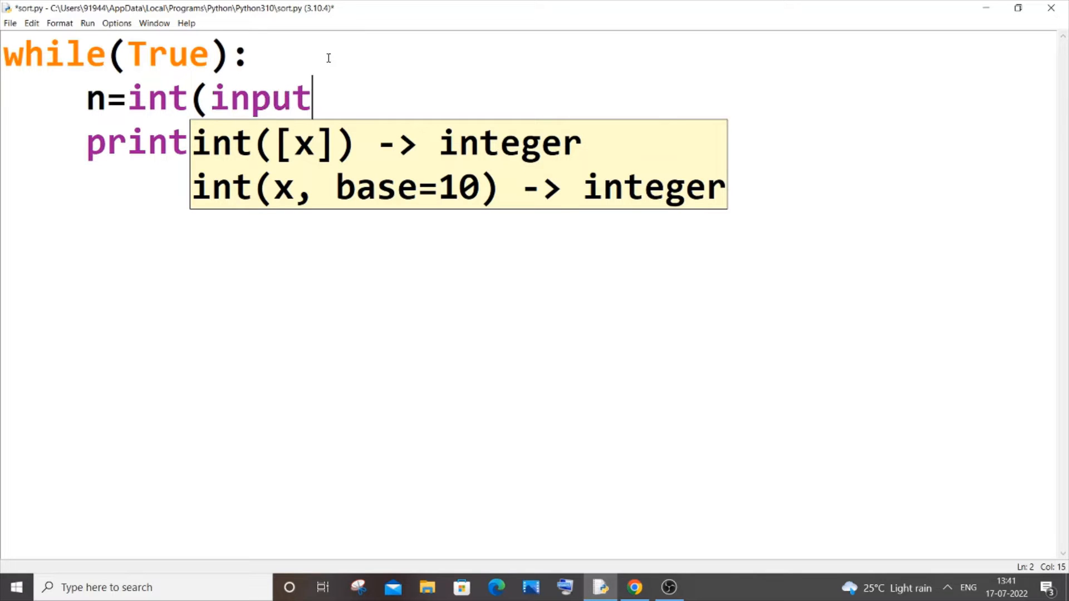
type("(\"eb")
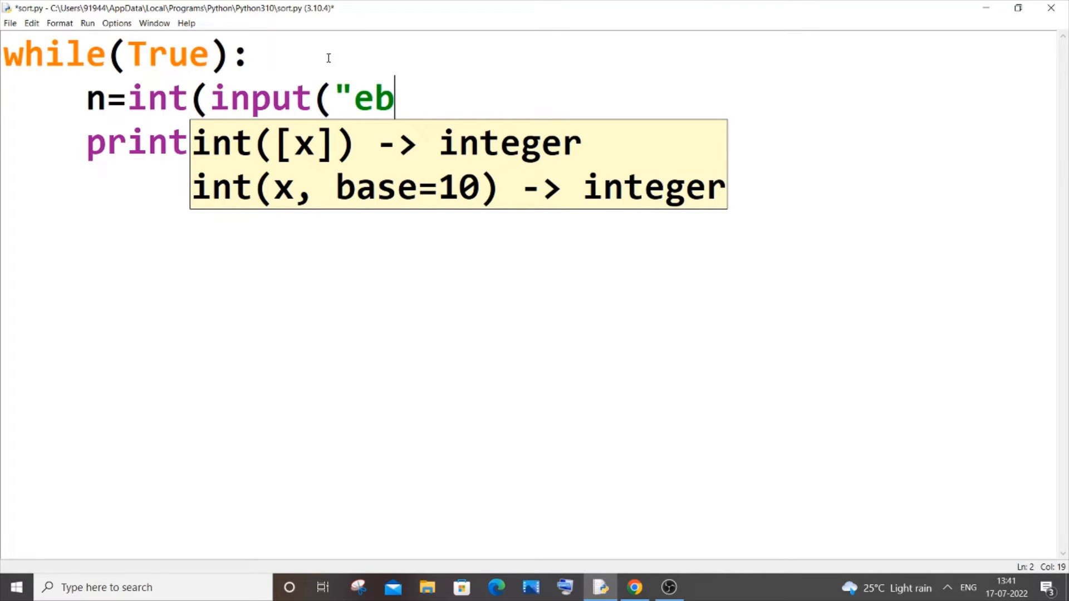
type("nter a nu")
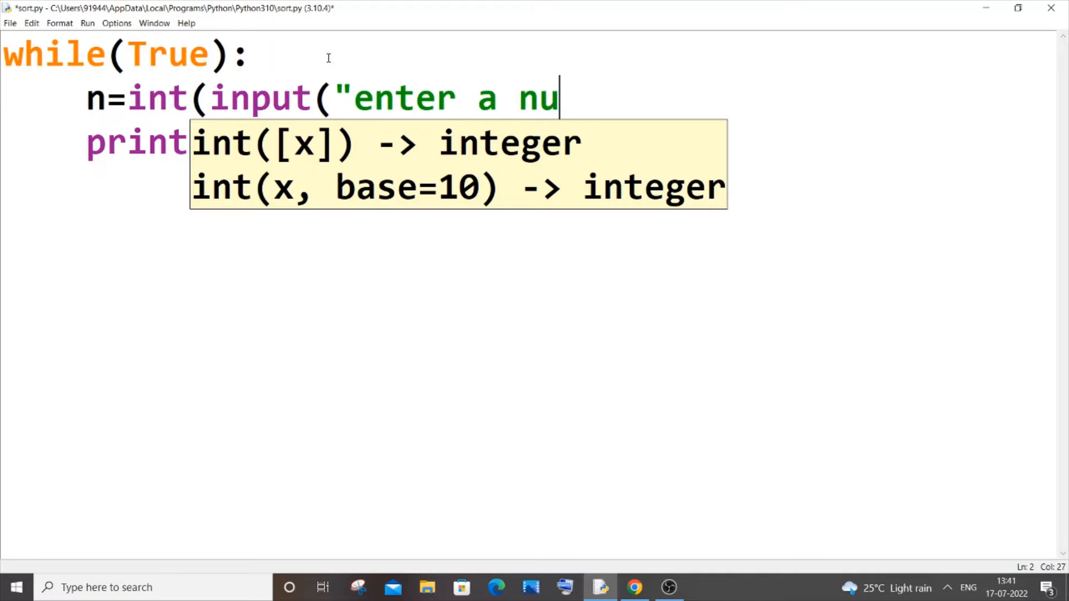
type("mber :")
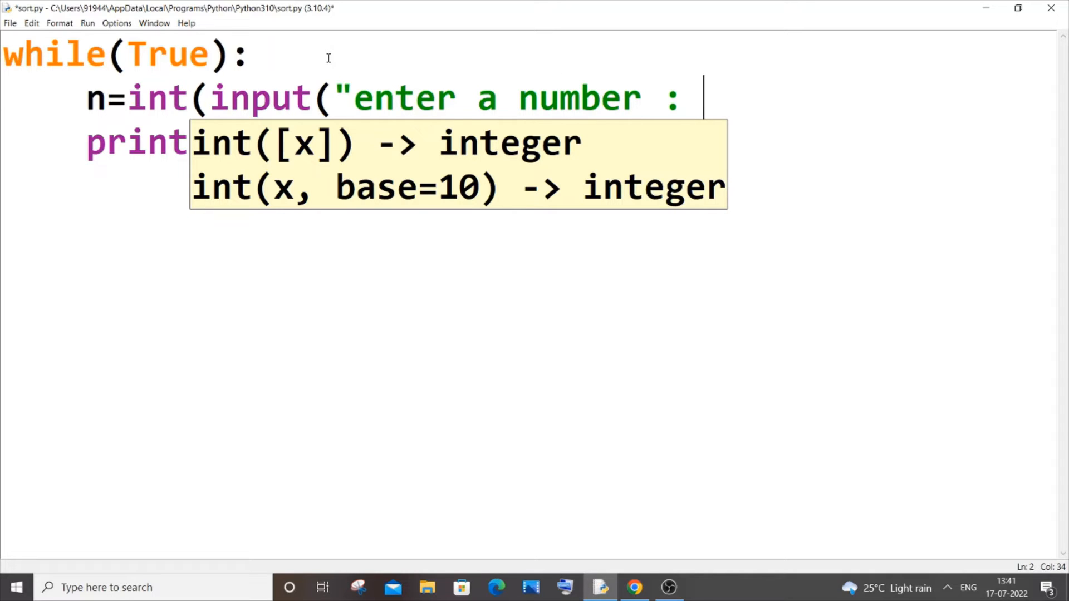
type("\")")
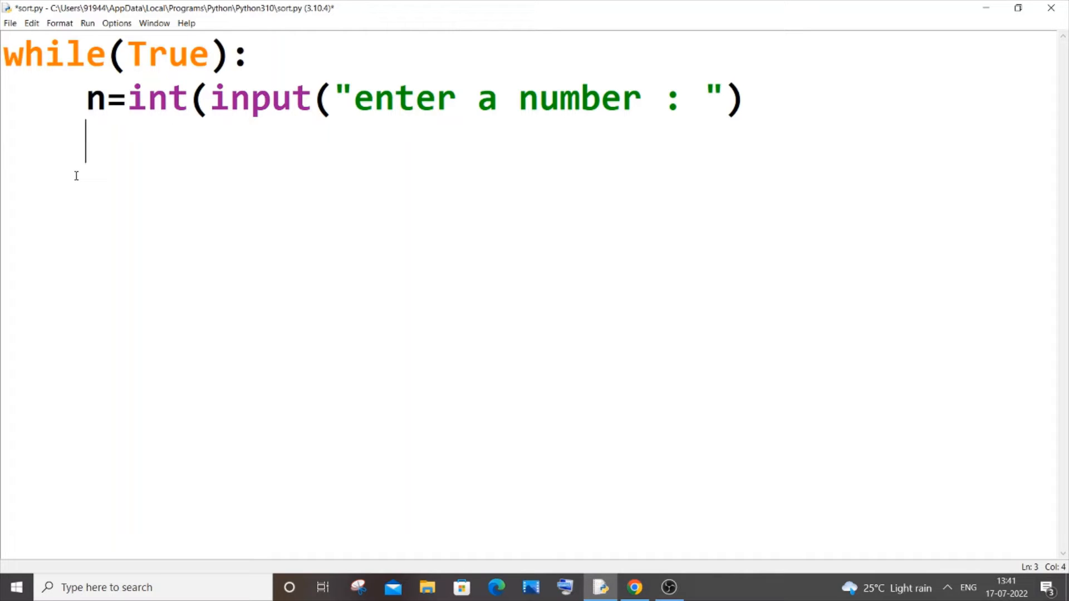
Add if(n==5): with an indented break below the input line and save sort.py
type("if")
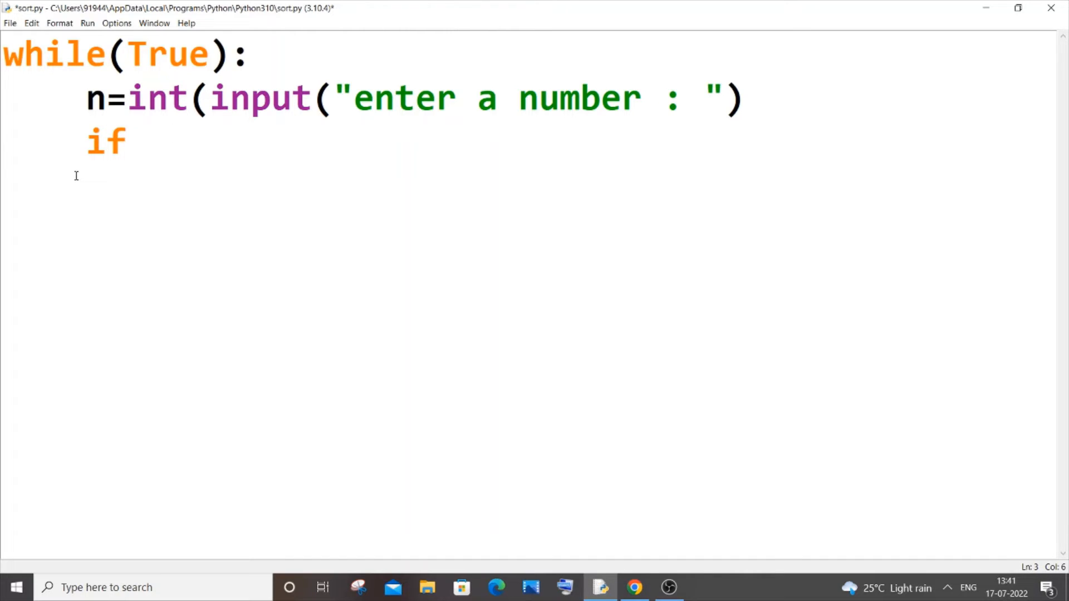
type("(n=")
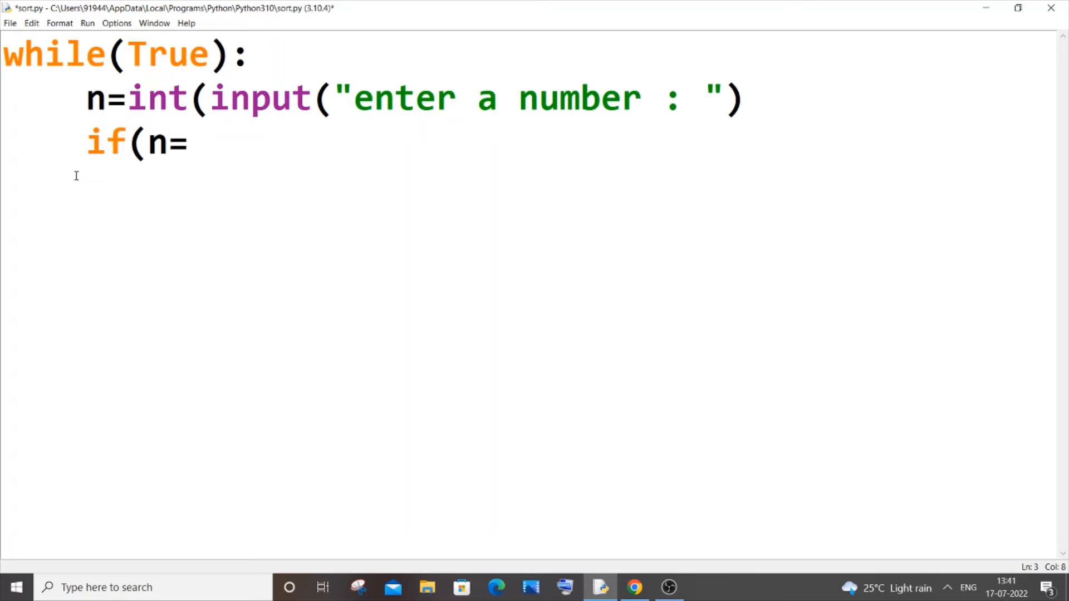
type("=")
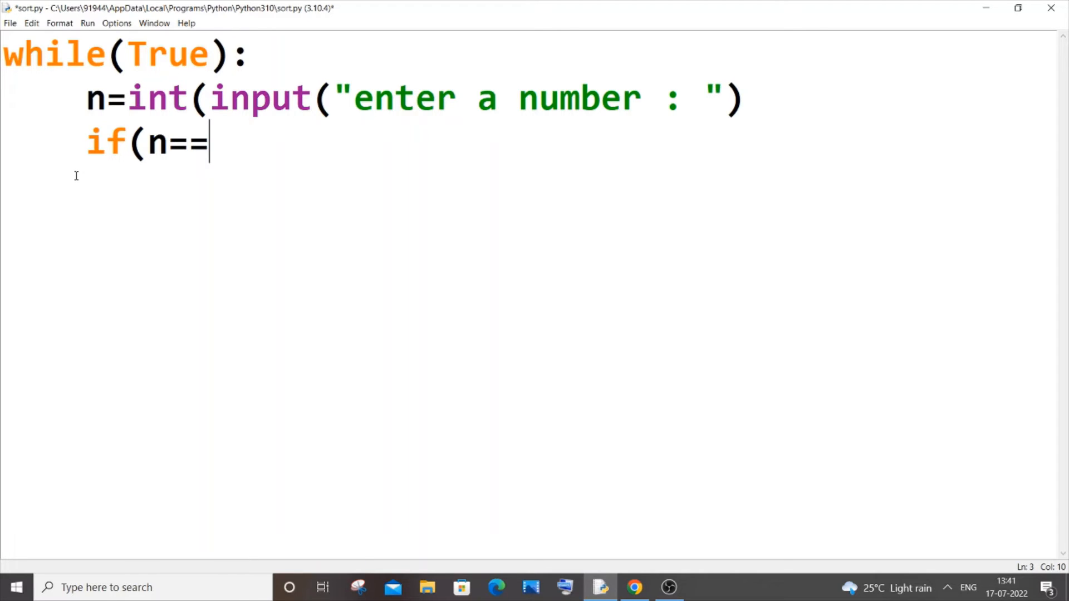
type("5)")
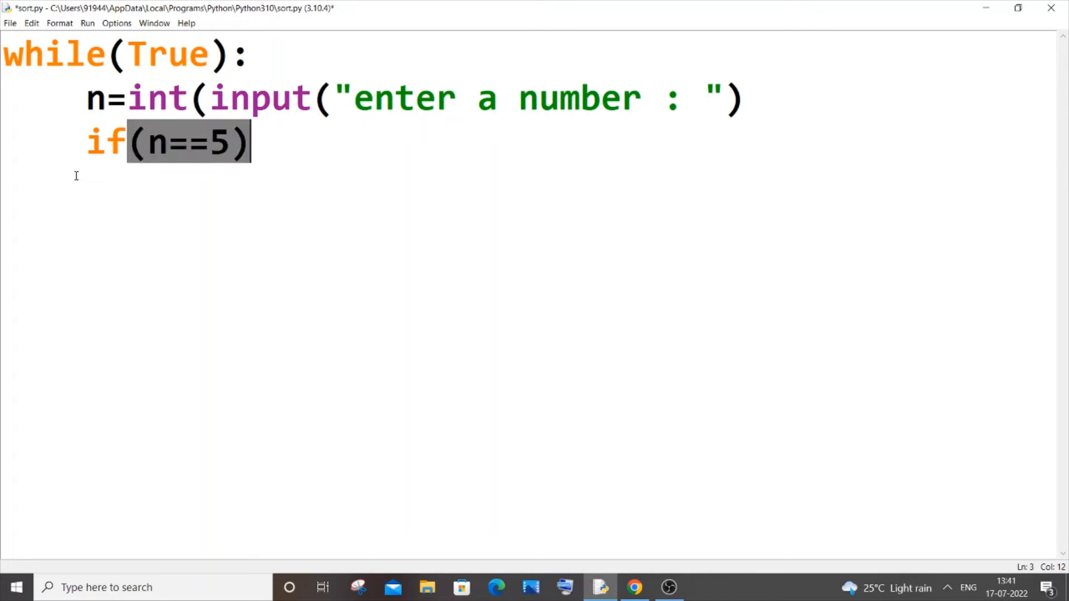
type(":")
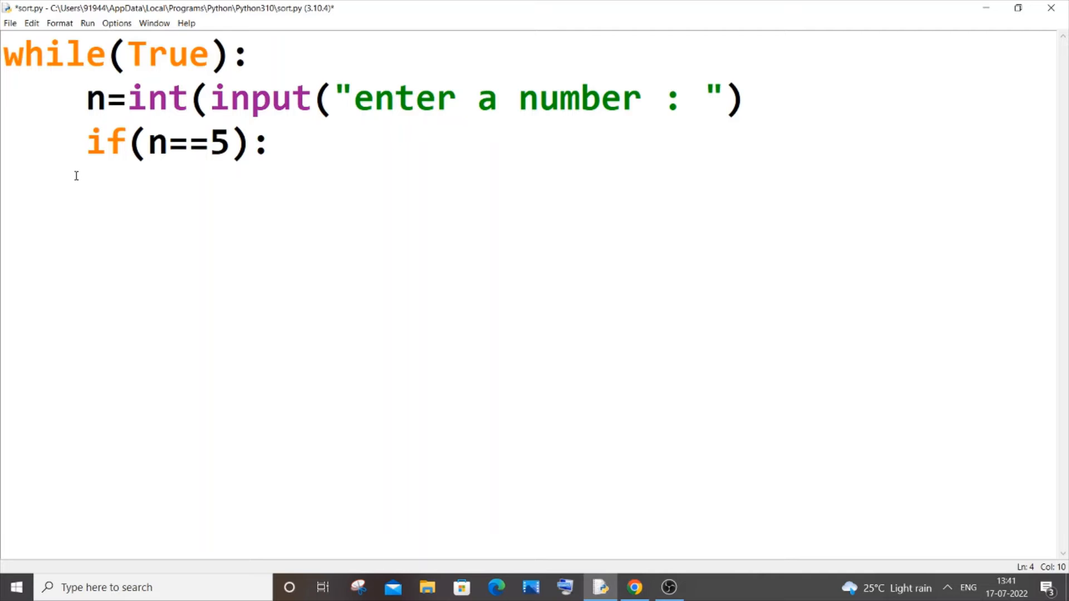
type("break")
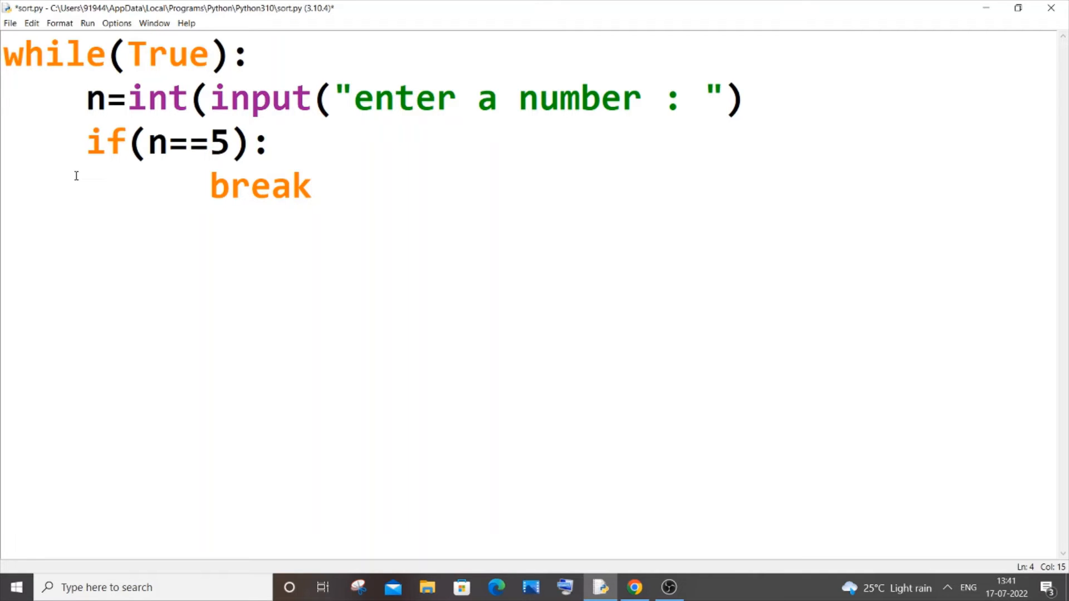
key("ctrl+s")
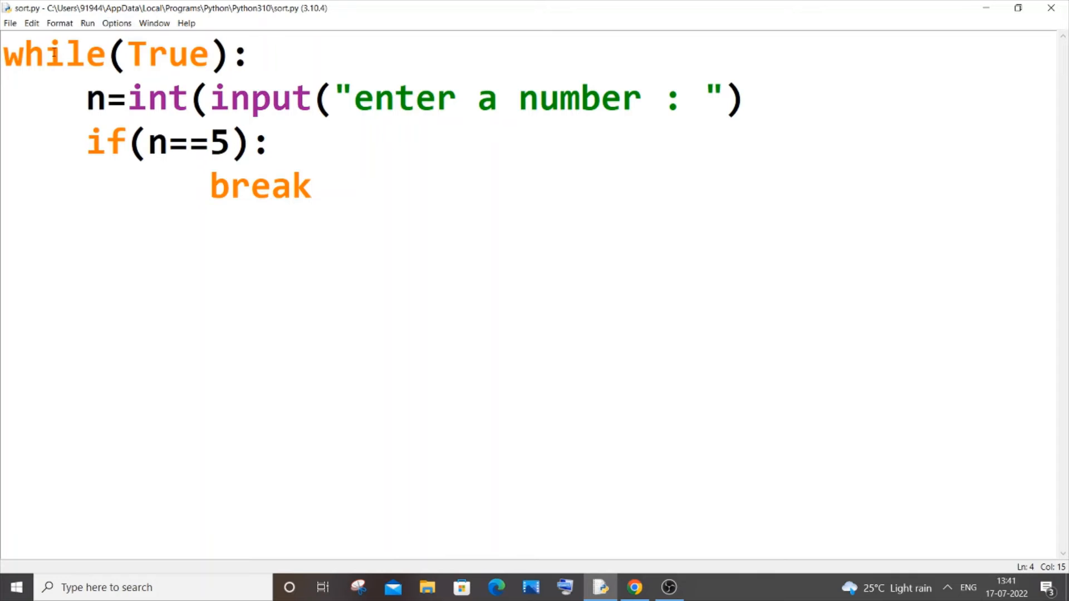
left_click(312, 186)
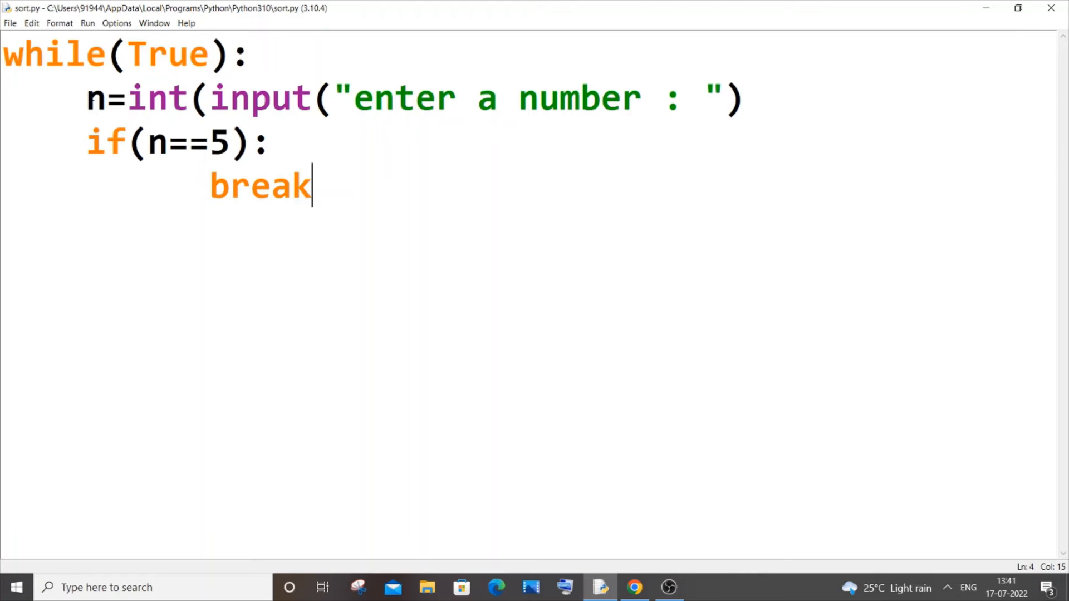
mouse_move(307, 172)
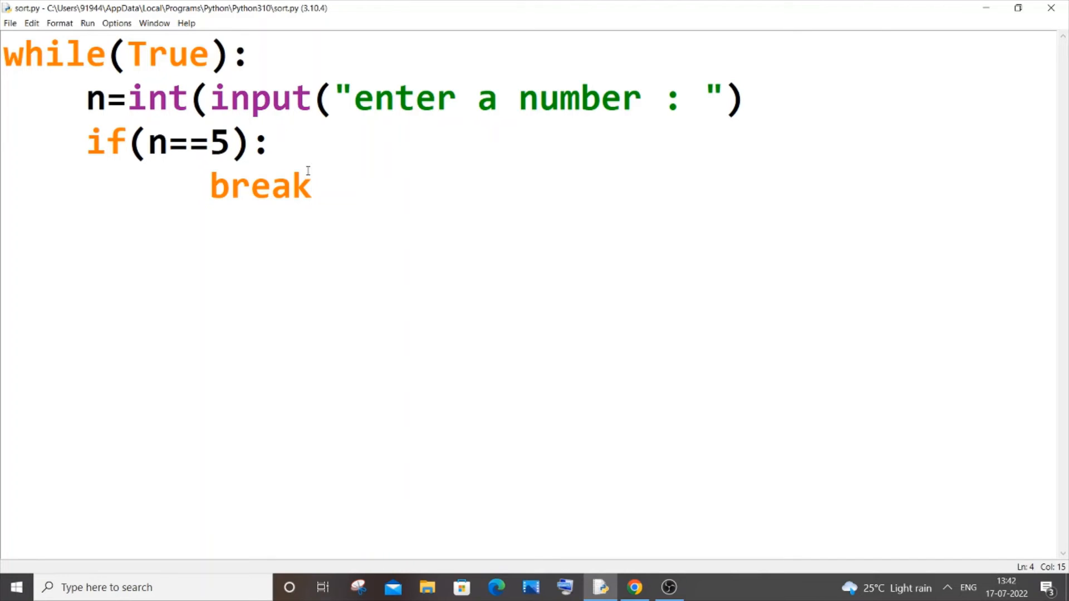
Return to the end of the break line to add a new blank line
left_click(313, 185)
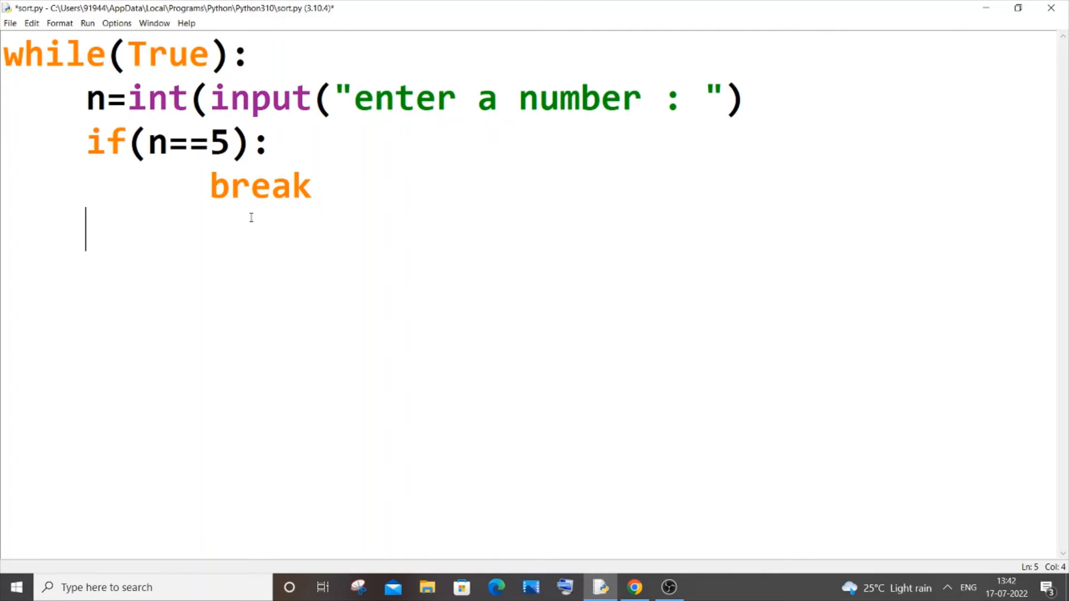
mouse_move(483, 343)
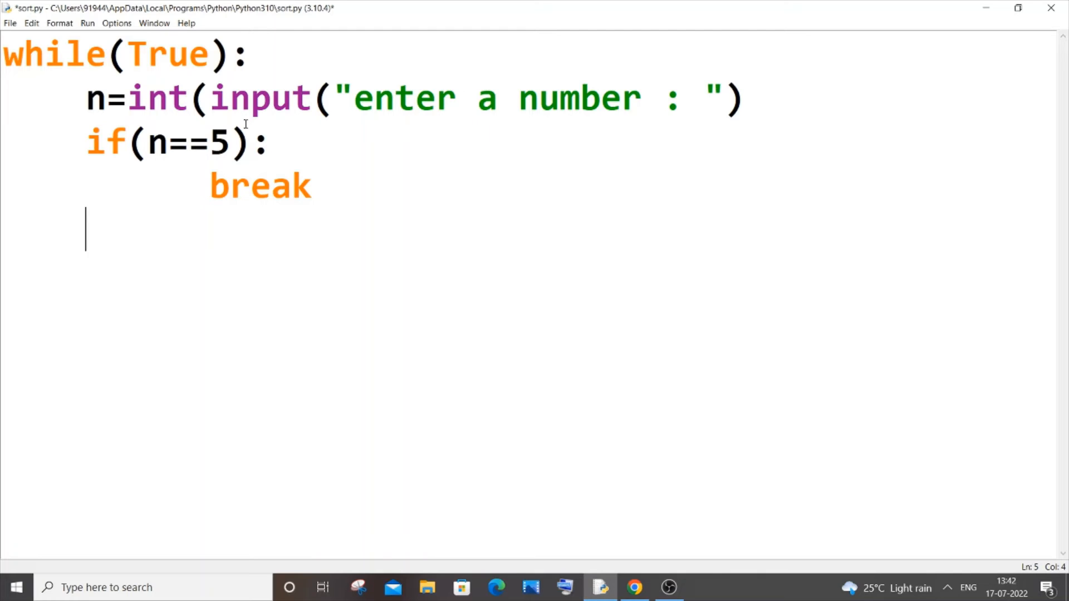
Add the missing closing parenthesis to the input line and remove the blank line
left_click(464, 100)
type(")")
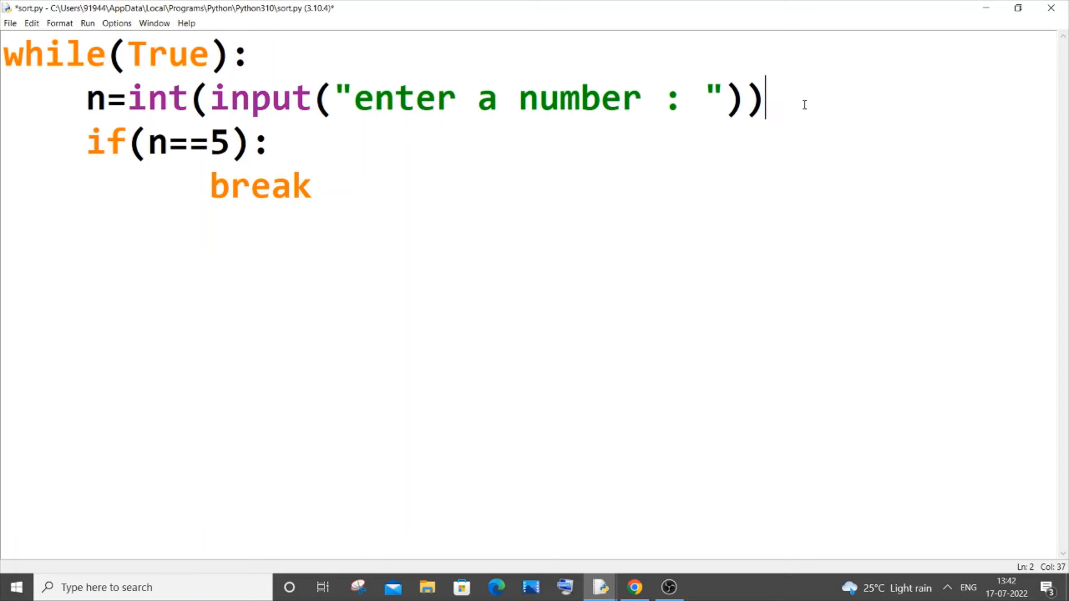
left_click(312, 185)
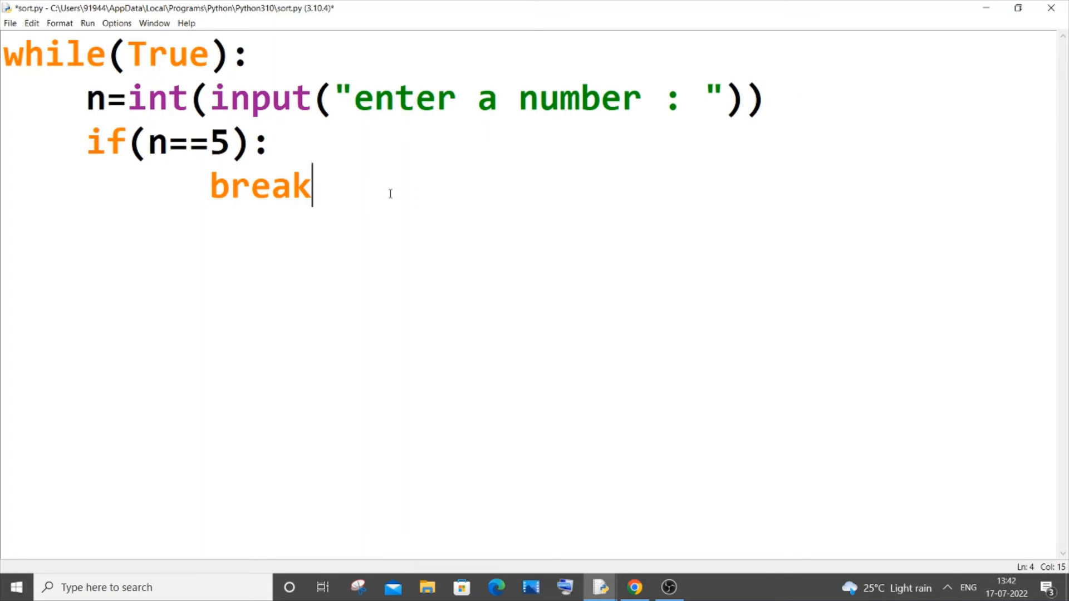
left_click(87, 23)
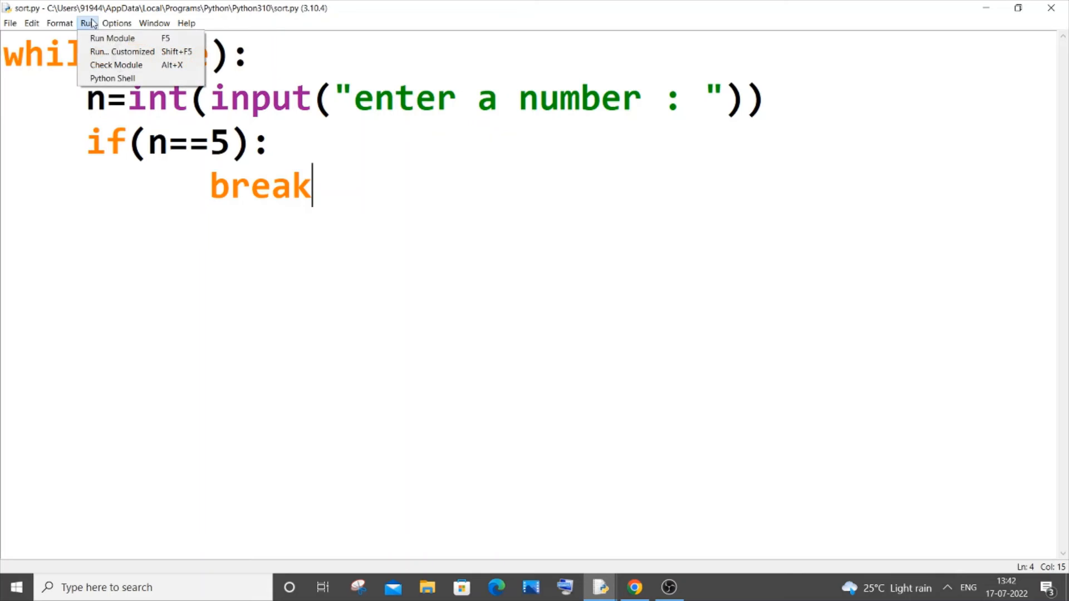
Run sort.py, enter 100, 4 and 5 to end the loop, then minimize the shell
left_click(112, 38)
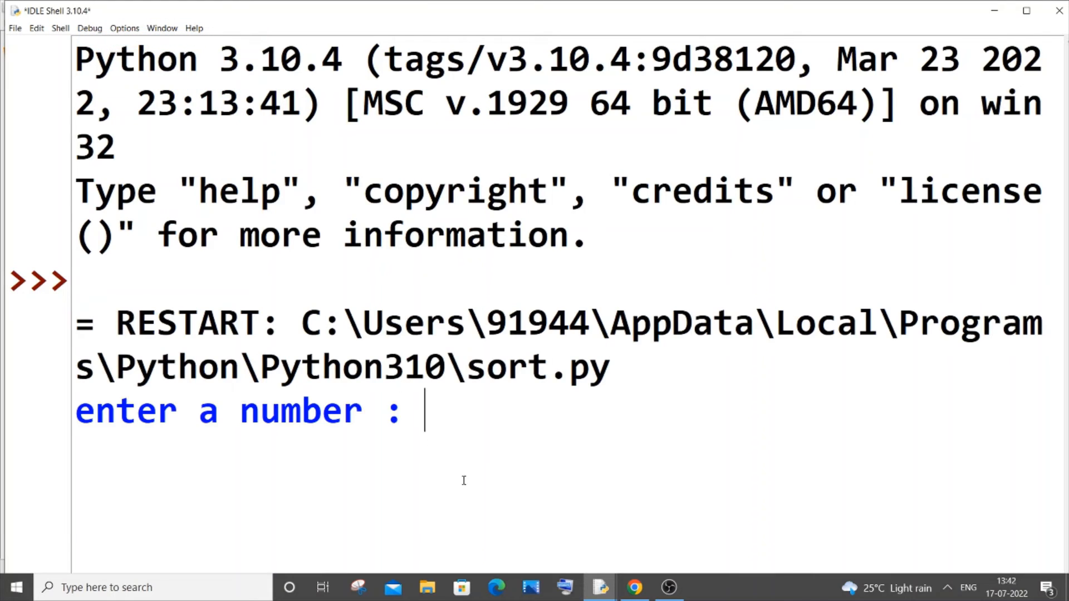
type("100")
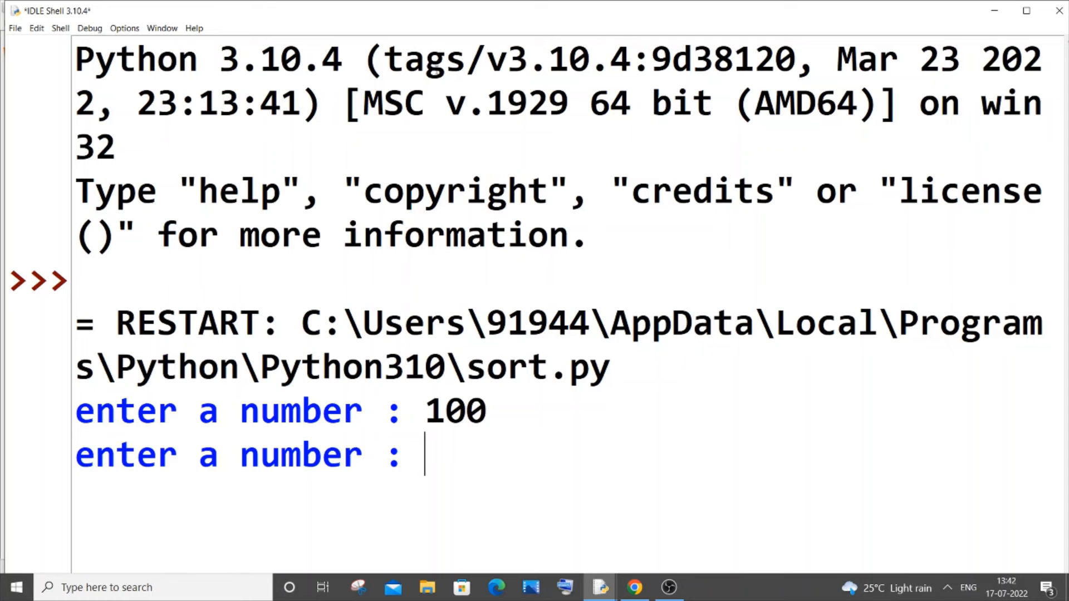
mouse_move(510, 21)
type("4")
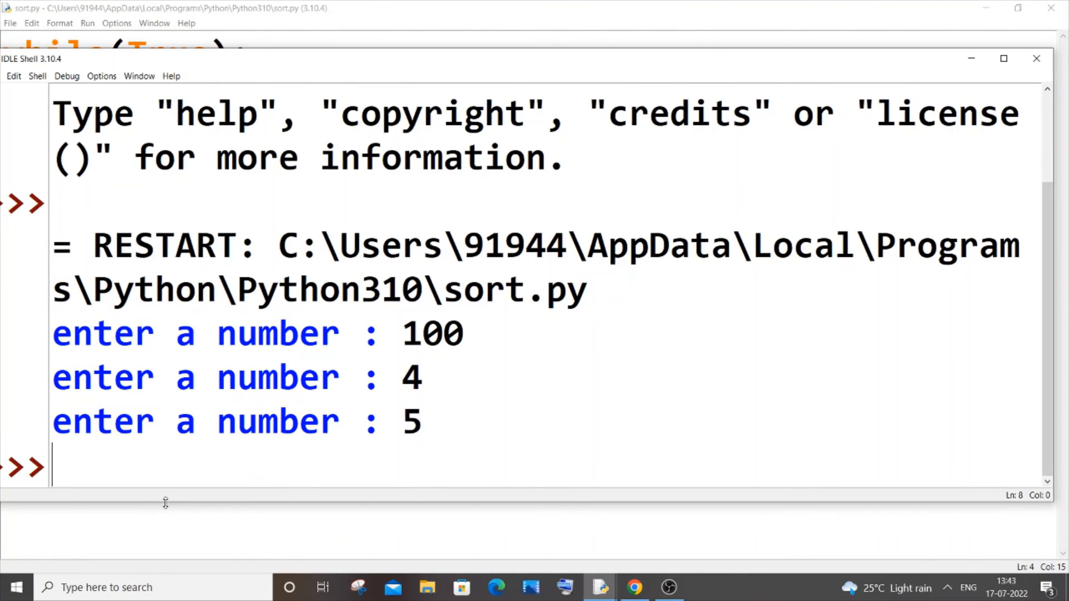
scroll("up", 3)
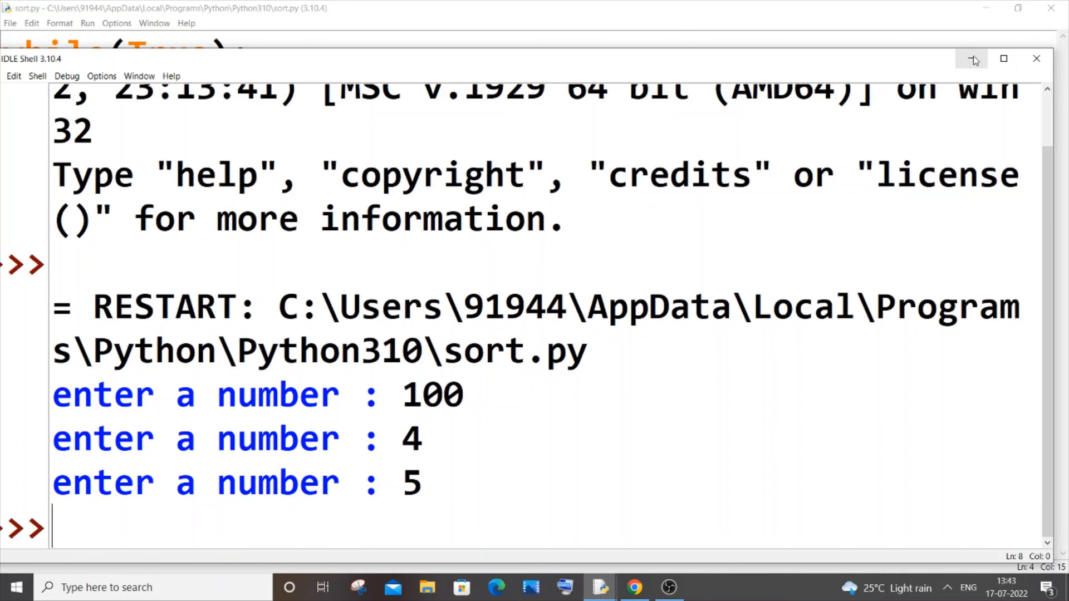
left_click(972, 58)
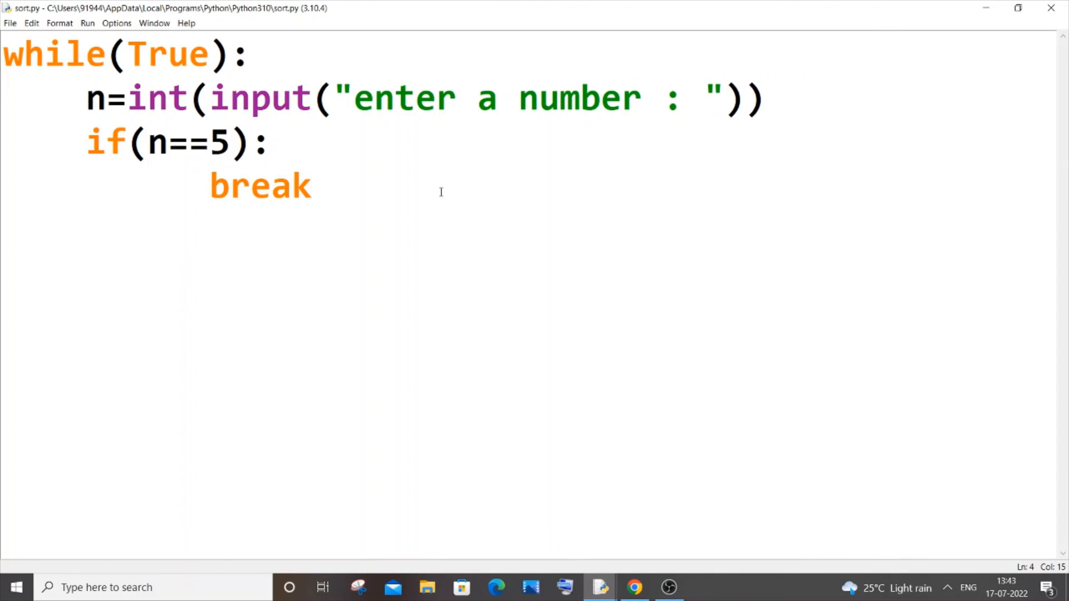